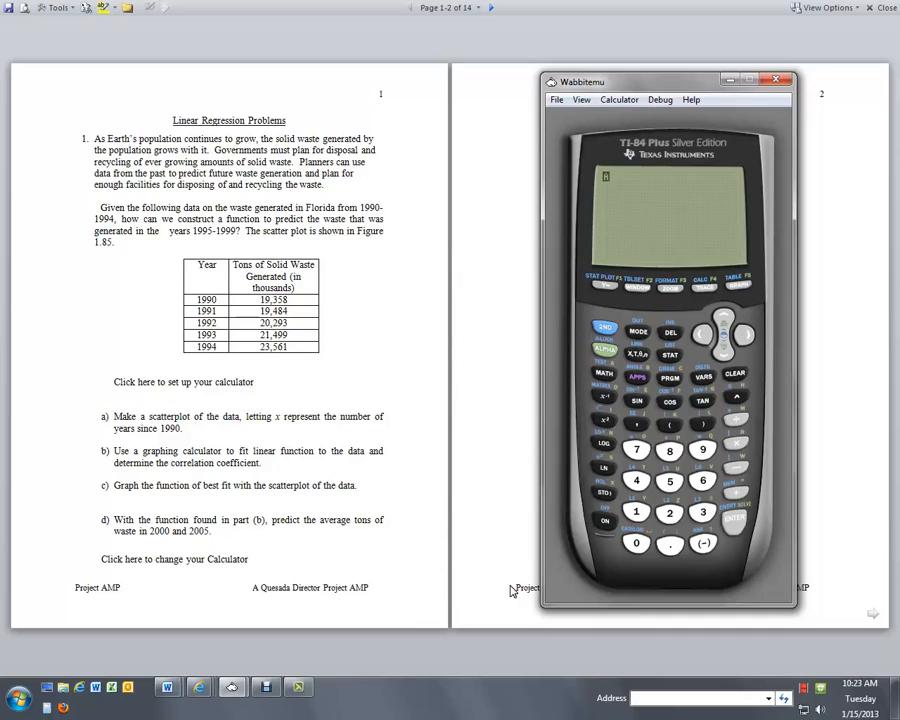
mouse_move(508, 550)
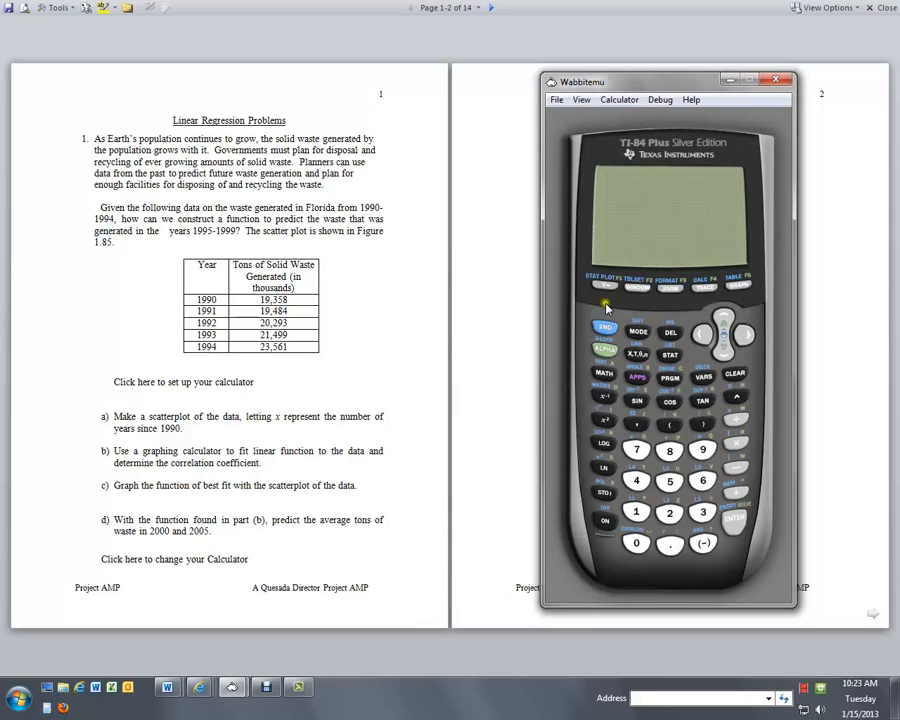
Bring up the STAT PLOTS menu listing Plot1 through Plot3 and PlotsOff
left_click(604, 290)
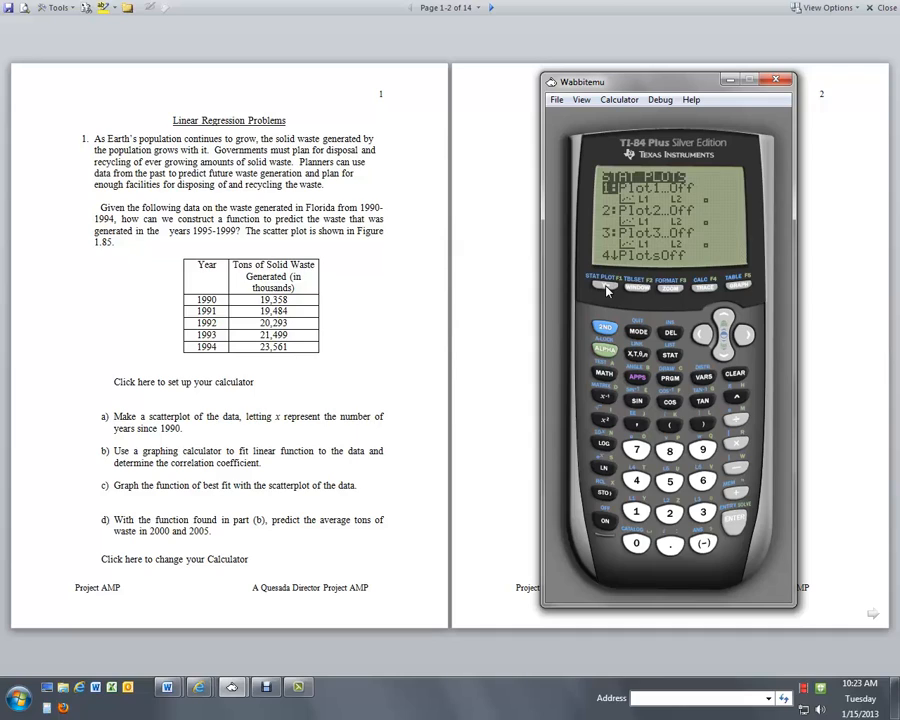
mouse_move(668, 480)
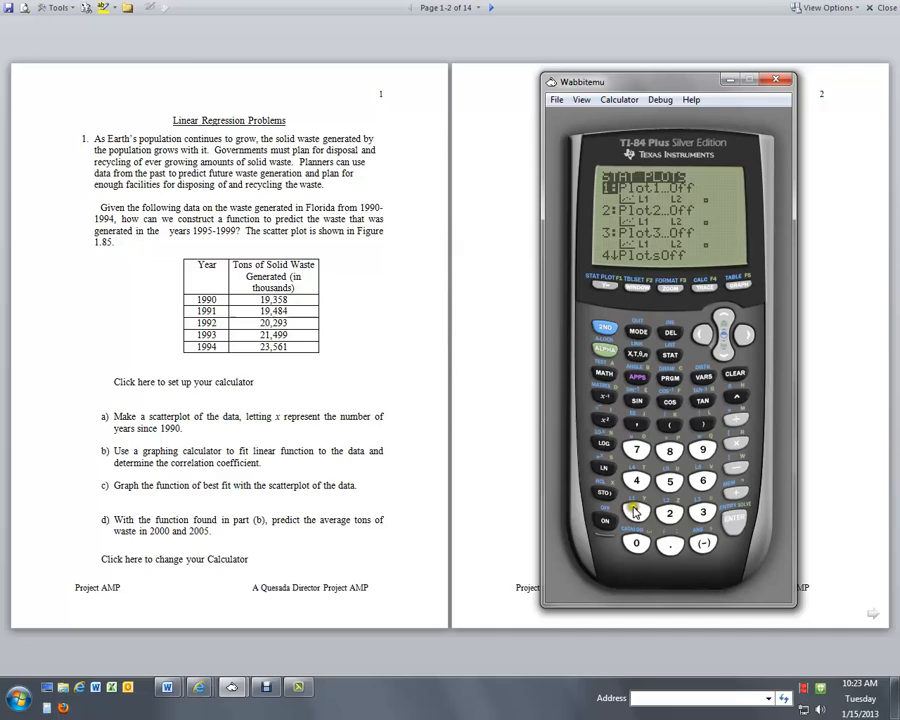
Enter Plot1's setup screen with its On/Off, Type, Xlist, Ylist and Mark settings
left_click(636, 510)
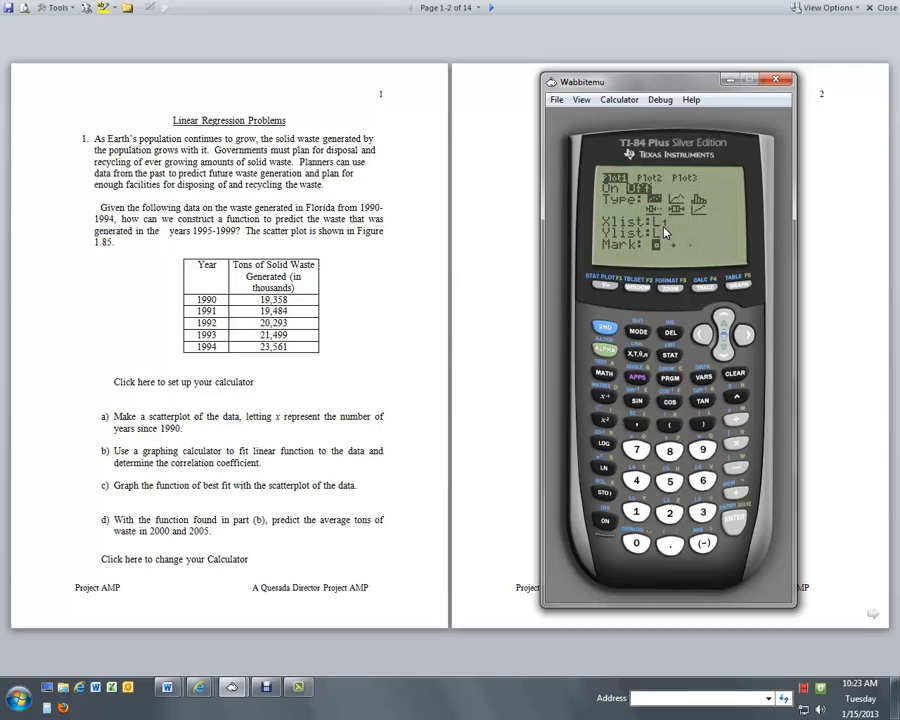
Configure Plot1 as a scatter plot with Xlist L1, Ylist L2 and the first mark style
left_click(702, 512)
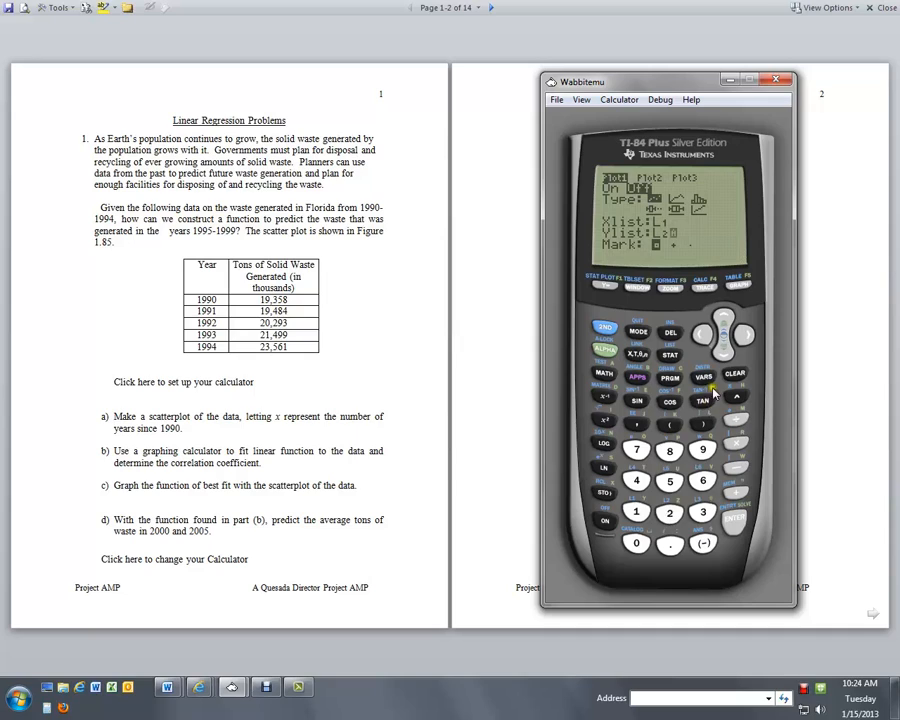
mouse_move(664, 256)
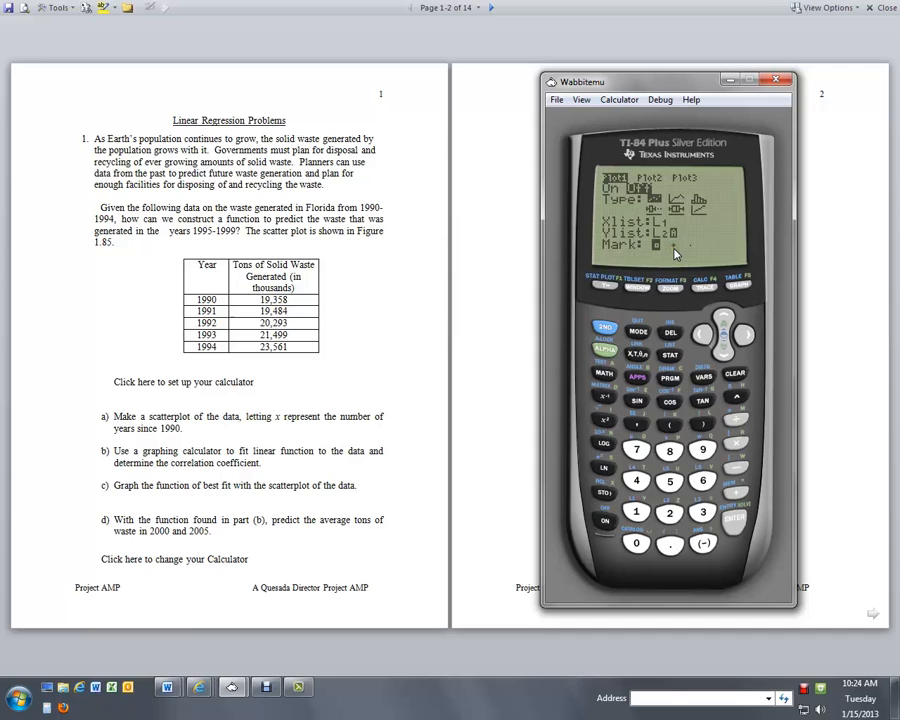
mouse_move(724, 362)
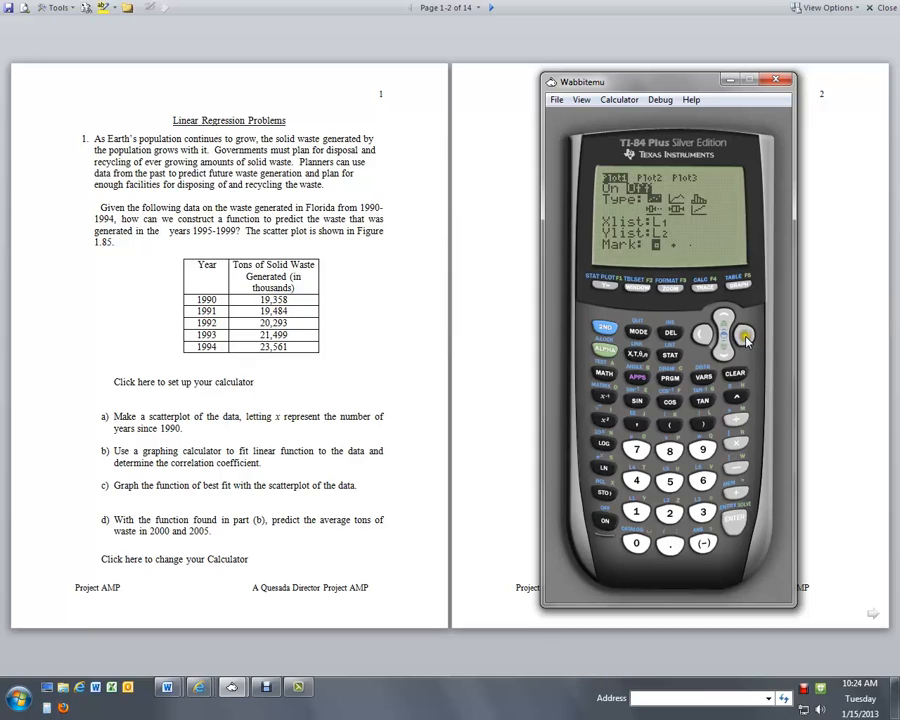
mouse_move(732, 528)
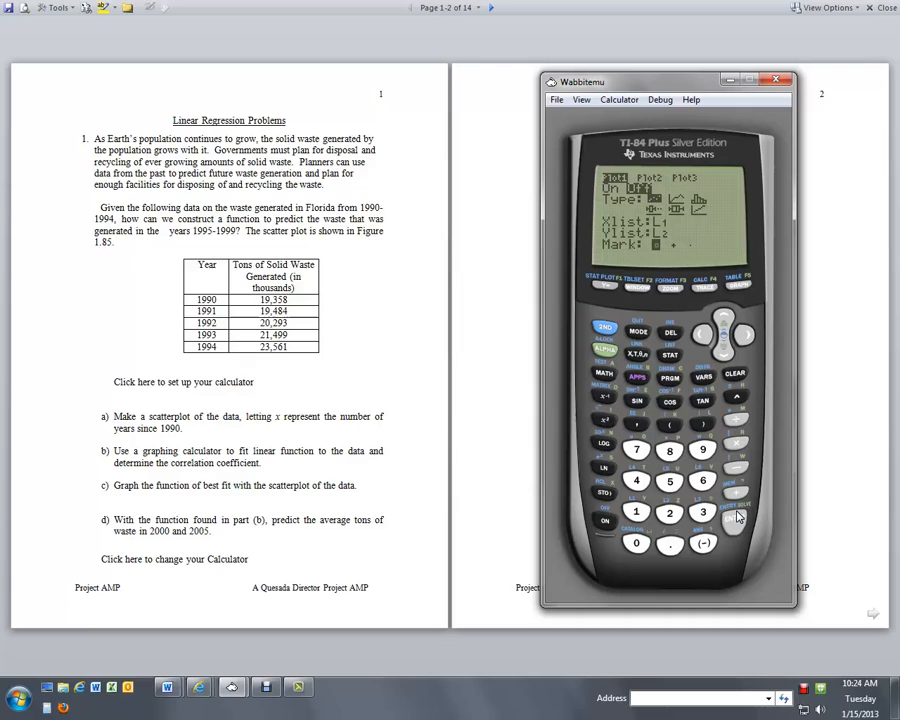
mouse_move(636, 378)
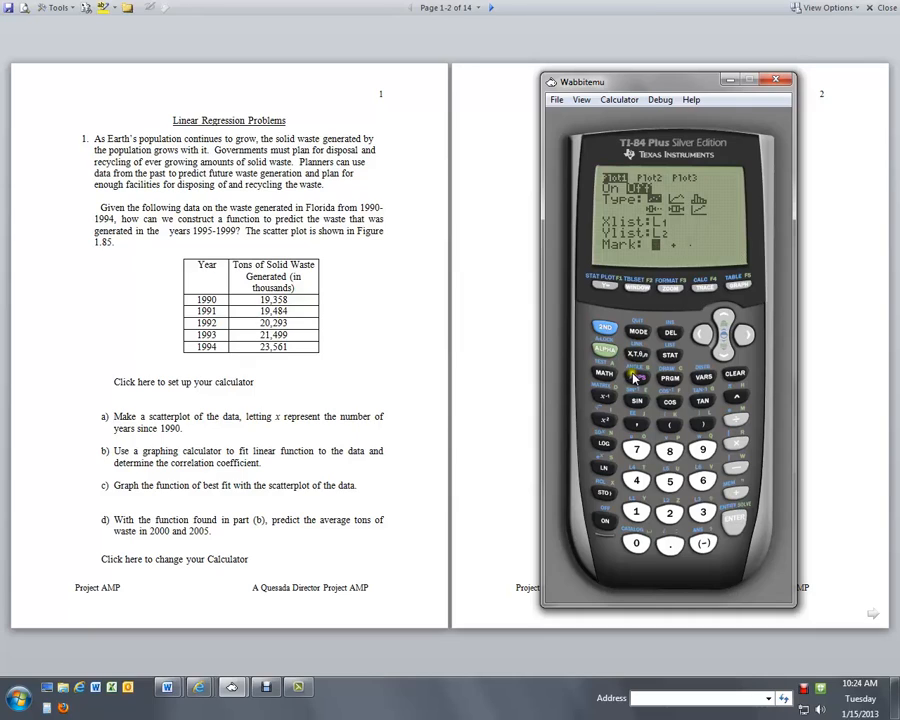